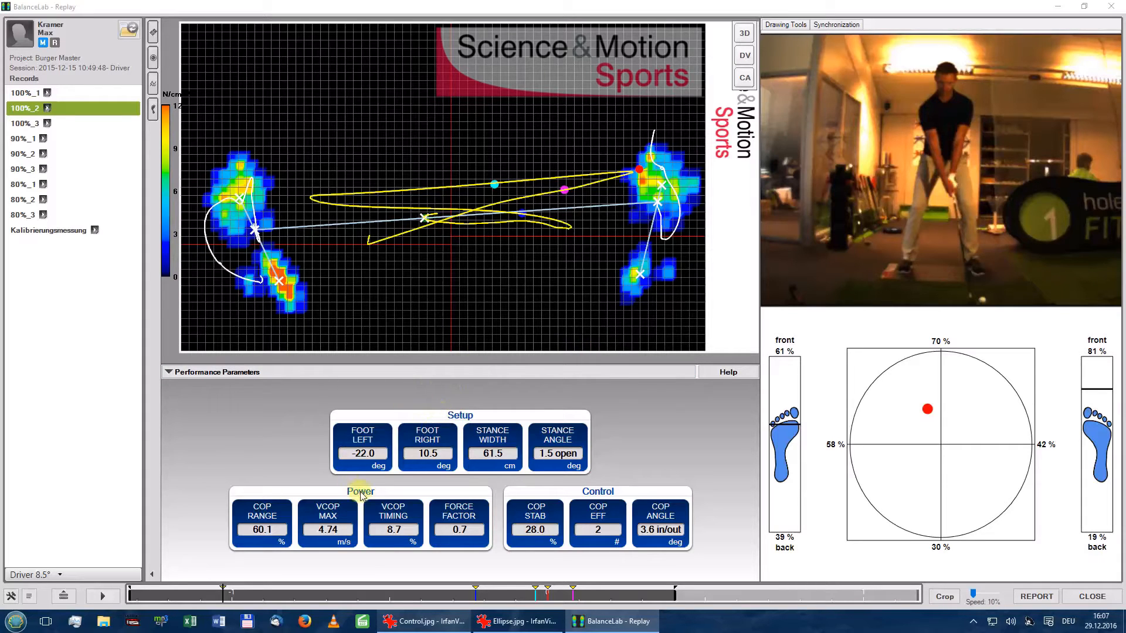
{"action": "mouse_move", "coordinate": [632, 443]}
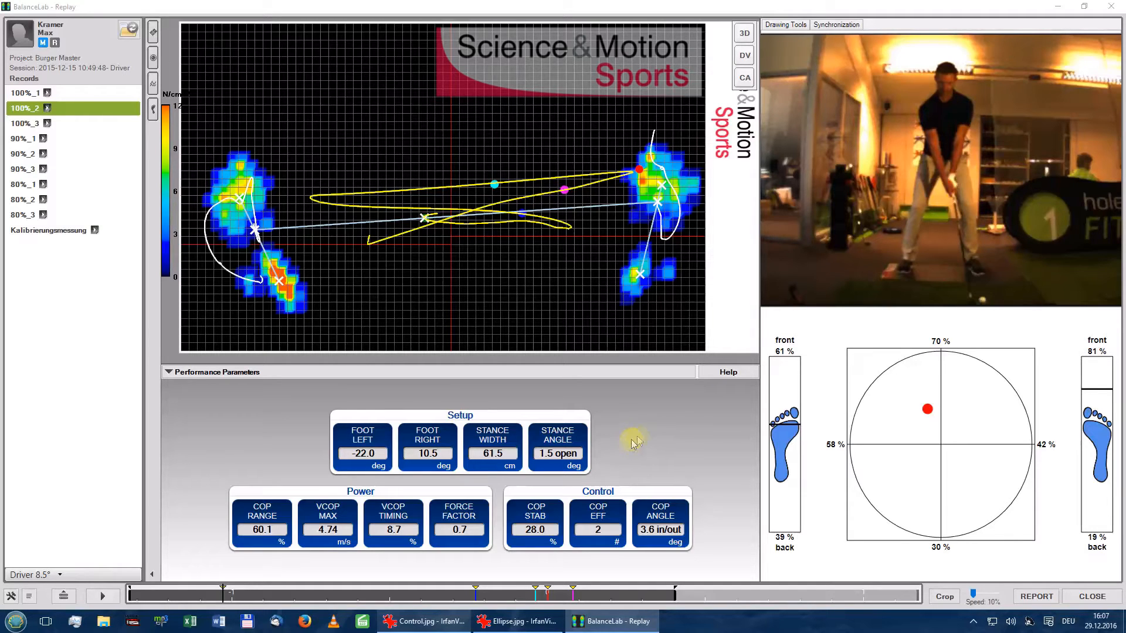
{"action": "mouse_move", "coordinate": [683, 443]}
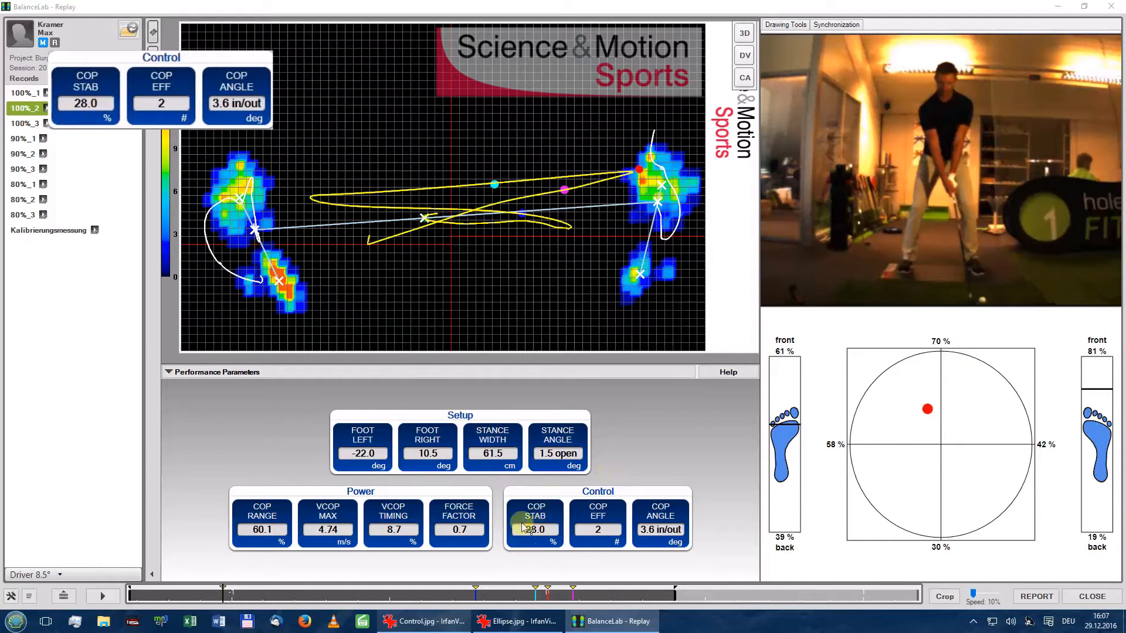
{"action": "mouse_move", "coordinate": [614, 467]}
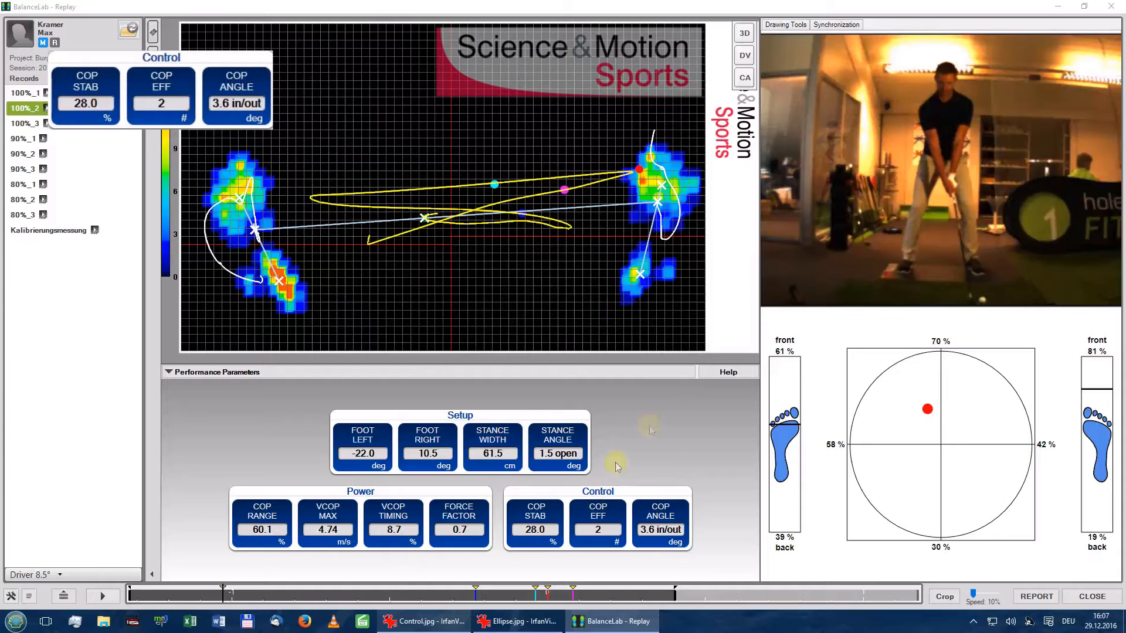
{"action": "mouse_move", "coordinate": [655, 498]}
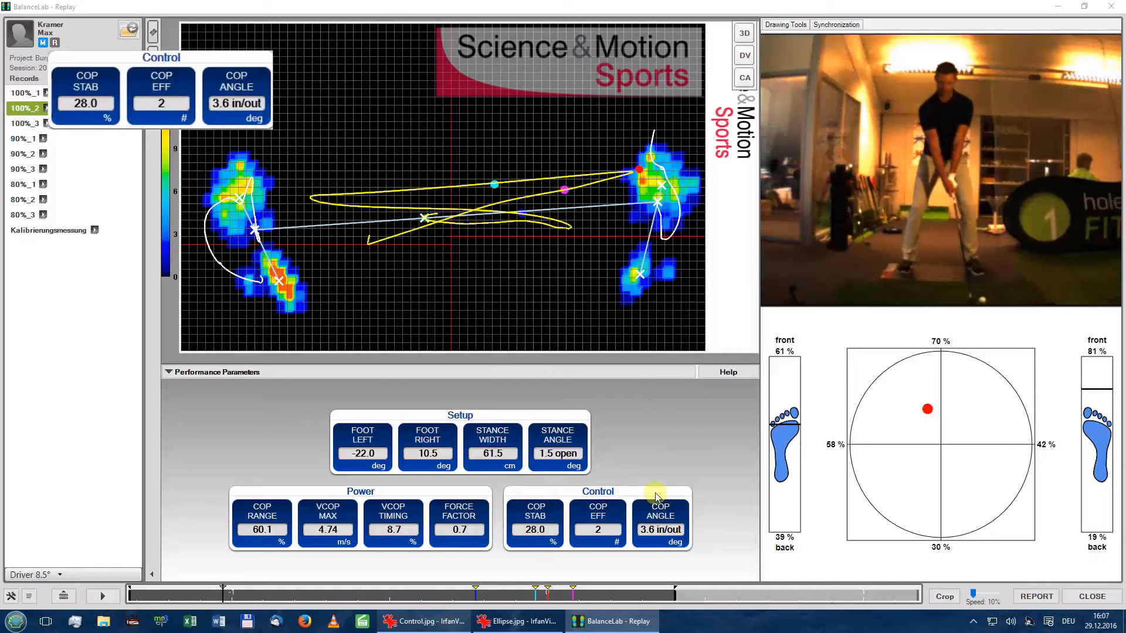
{"action": "mouse_move", "coordinate": [589, 476]}
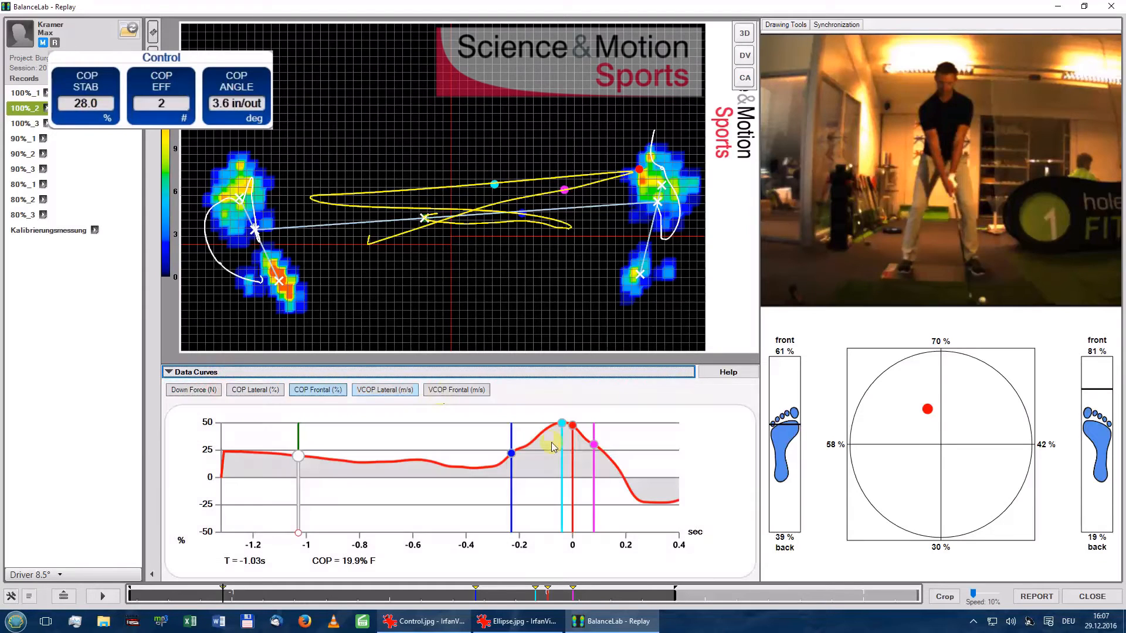
- Set the replay marker on the COP Frontal curve to T = -0.36 s (8.8%)
{"action": "left_click", "coordinate": [318, 390]}
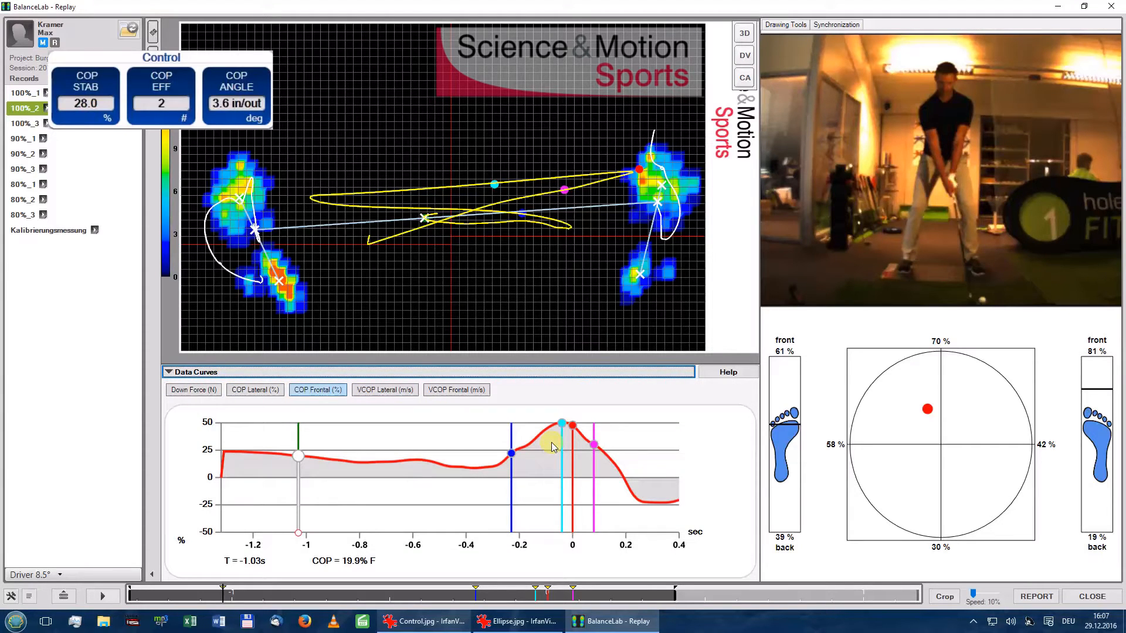
{"action": "mouse_move", "coordinate": [553, 450]}
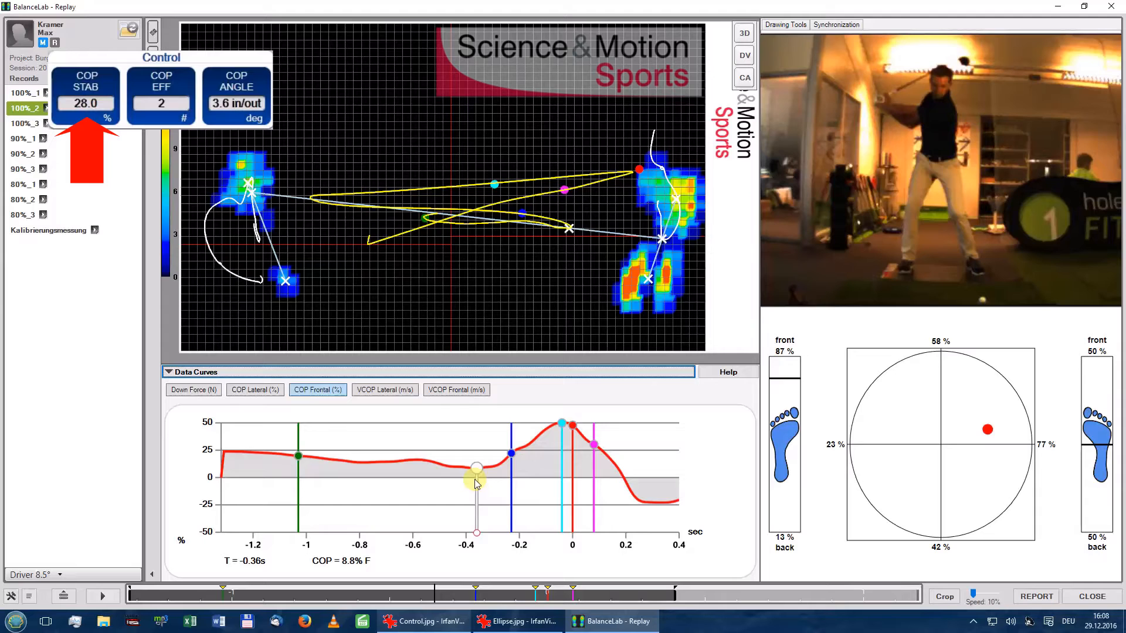
- Scrub the replay back to about -0.44 s, then forward toward impact near T = -0.09 s on the lateral COP curve
{"action": "left_click", "coordinate": [422, 622]}
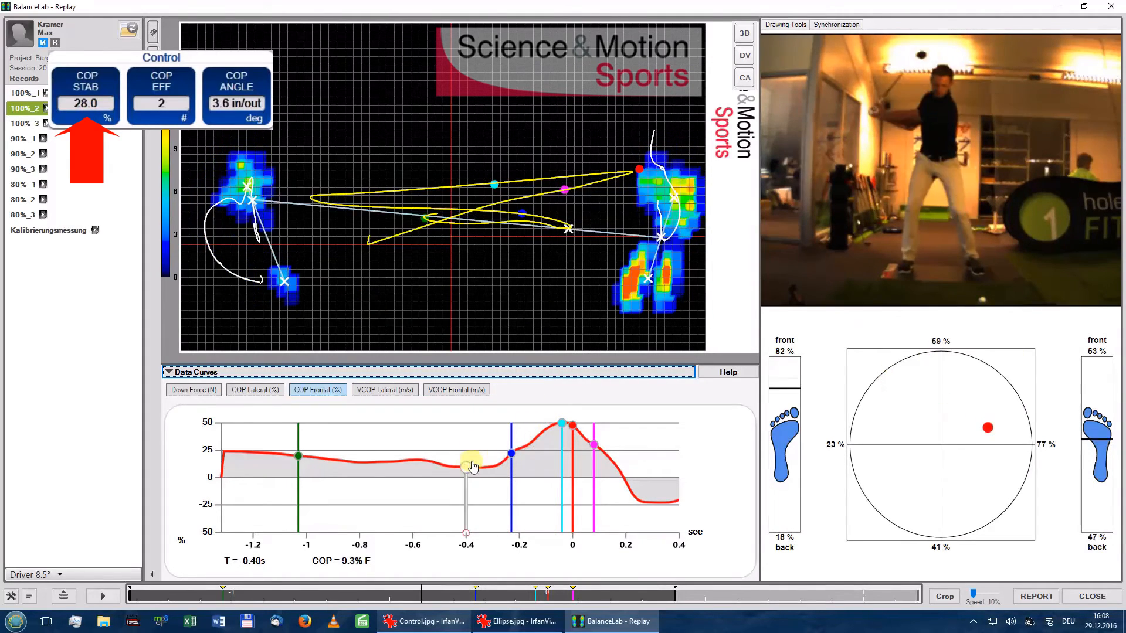
{"action": "left_click_drag", "start_coordinate": [471, 466], "coordinate": [456, 460]}
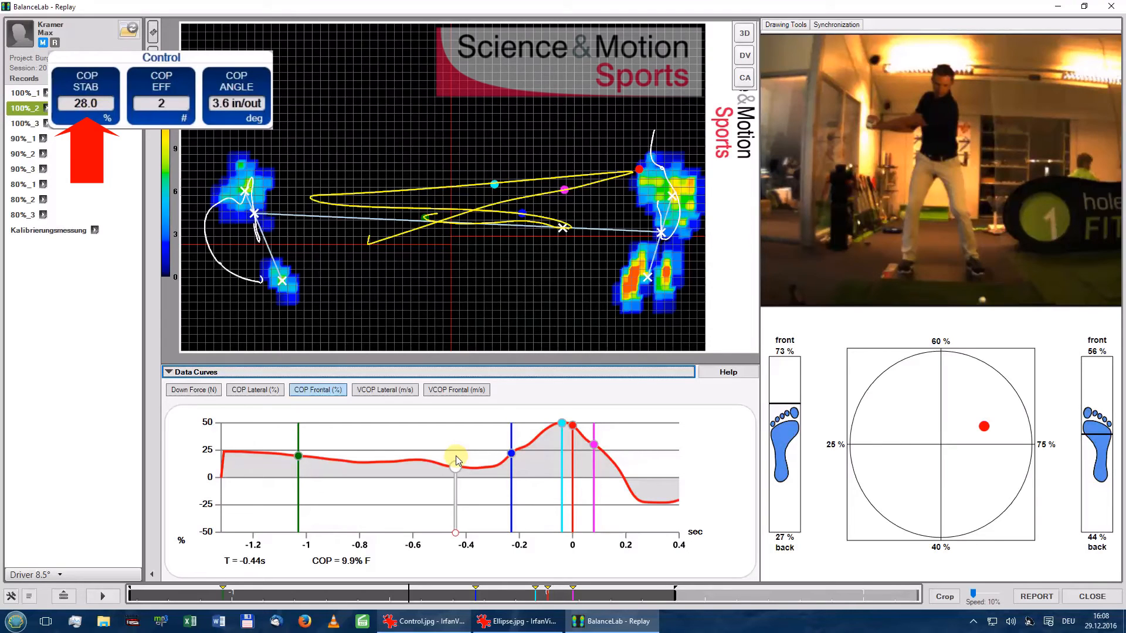
{"action": "left_click_drag", "start_coordinate": [456, 460], "coordinate": [528, 444]}
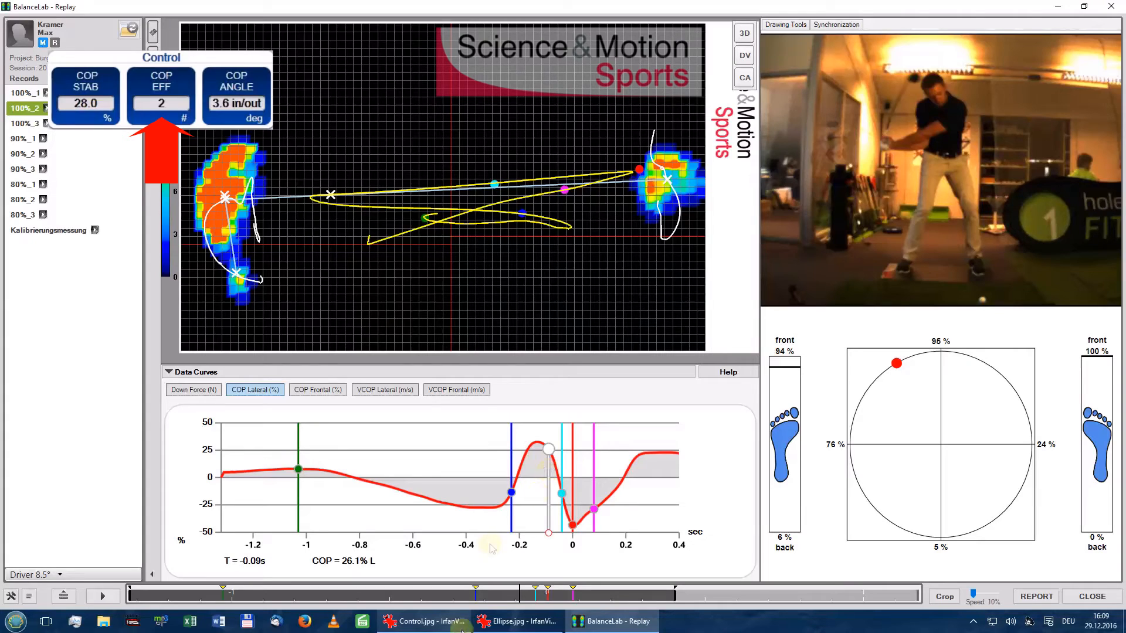
- Show the saved Control.jpg and Ellipse.jpg report images over the replay
{"action": "left_click", "coordinate": [423, 622]}
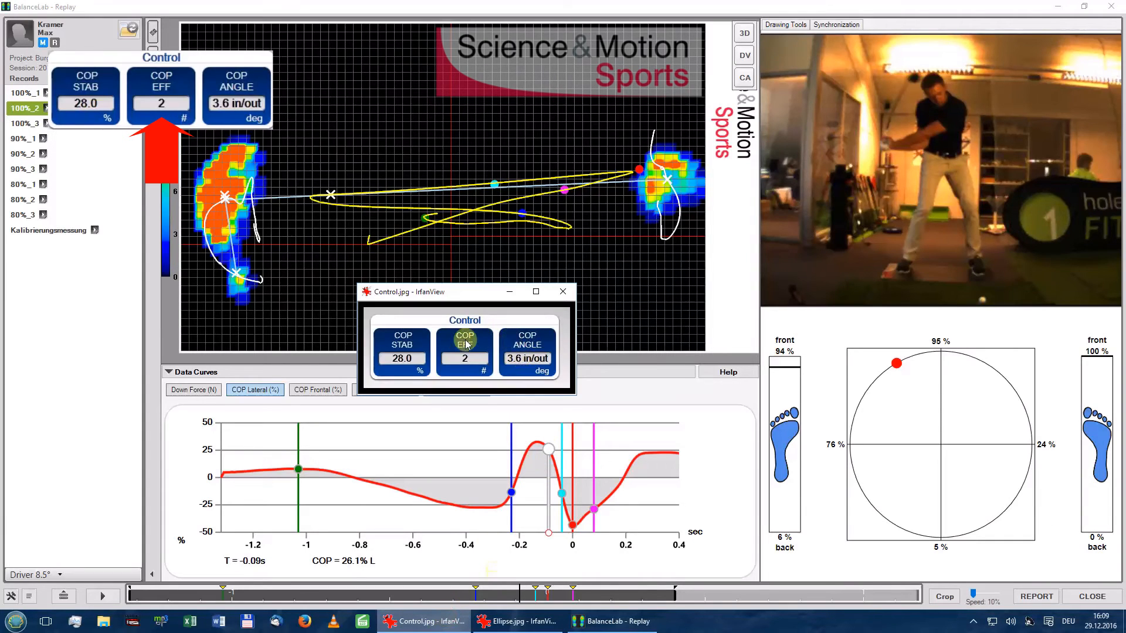
{"action": "left_click", "coordinate": [464, 340]}
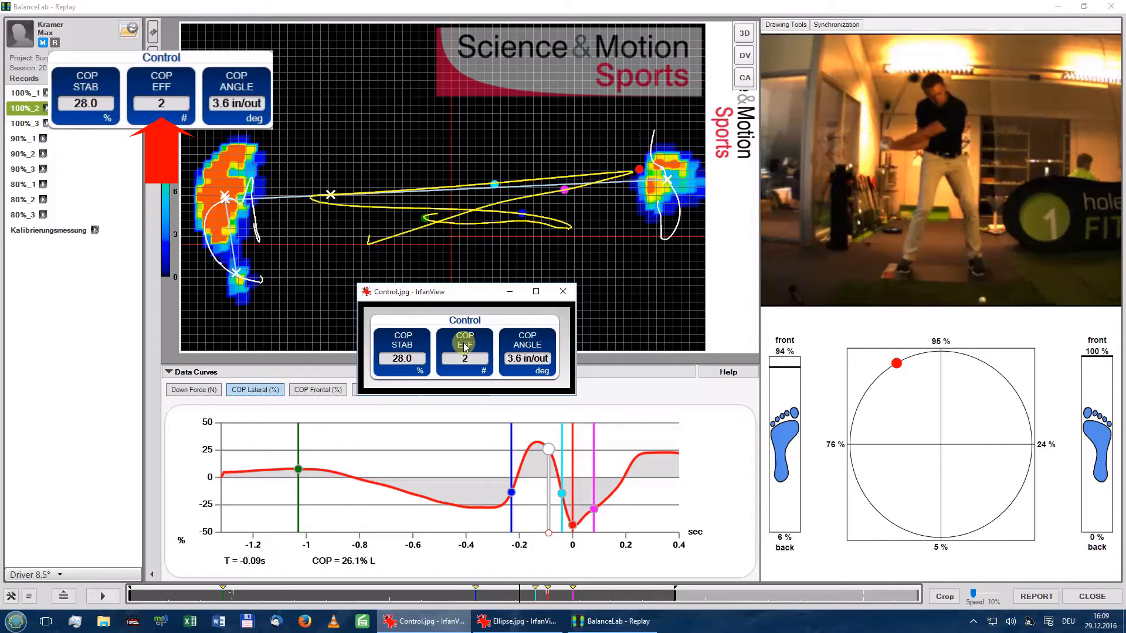
{"action": "mouse_move", "coordinate": [488, 399]}
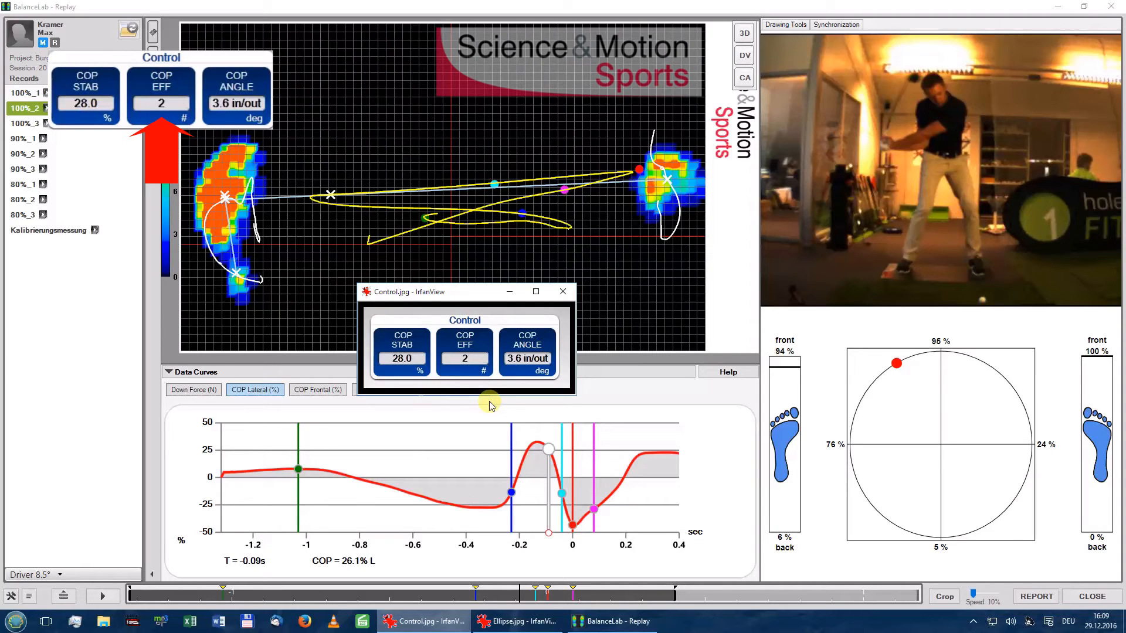
{"action": "left_click", "coordinate": [563, 292]}
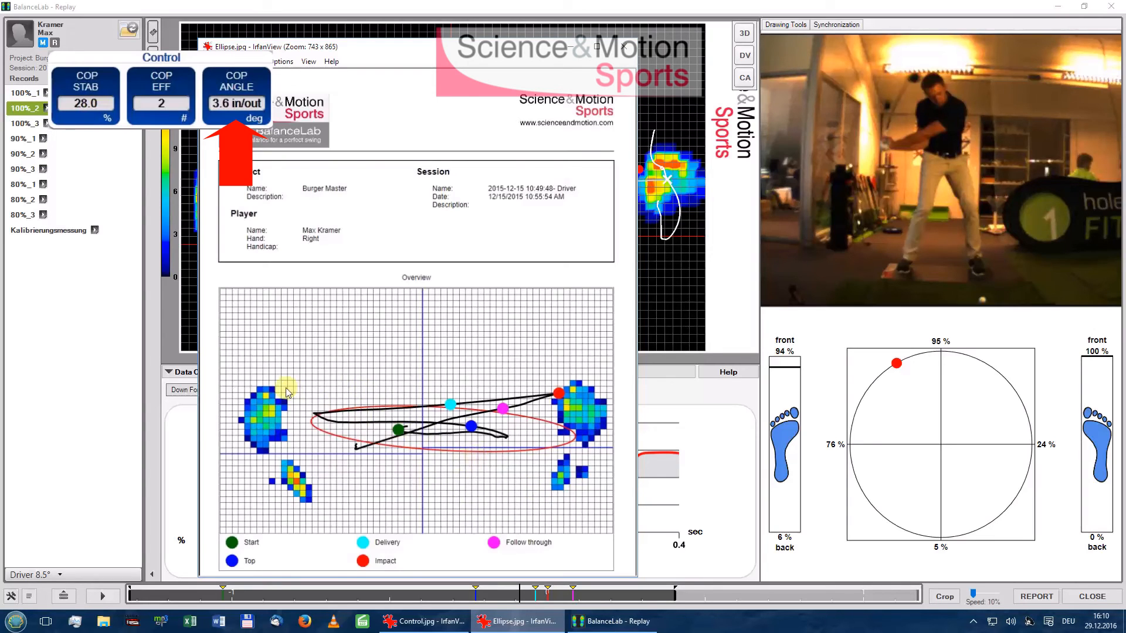
{"action": "mouse_move", "coordinate": [506, 473]}
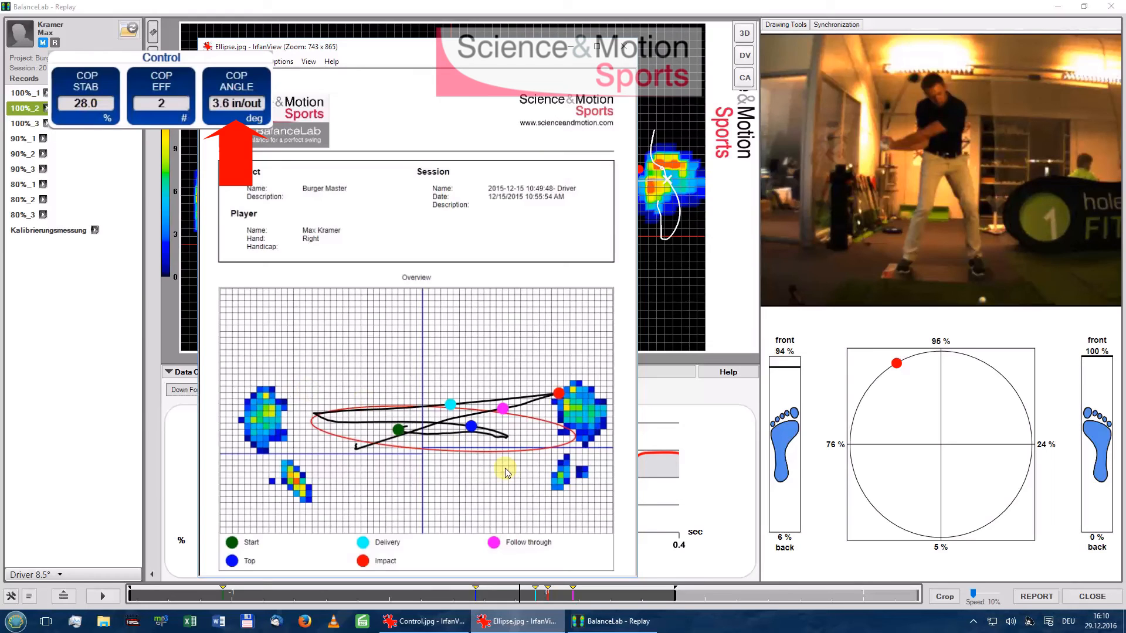
{"action": "mouse_move", "coordinate": [481, 462]}
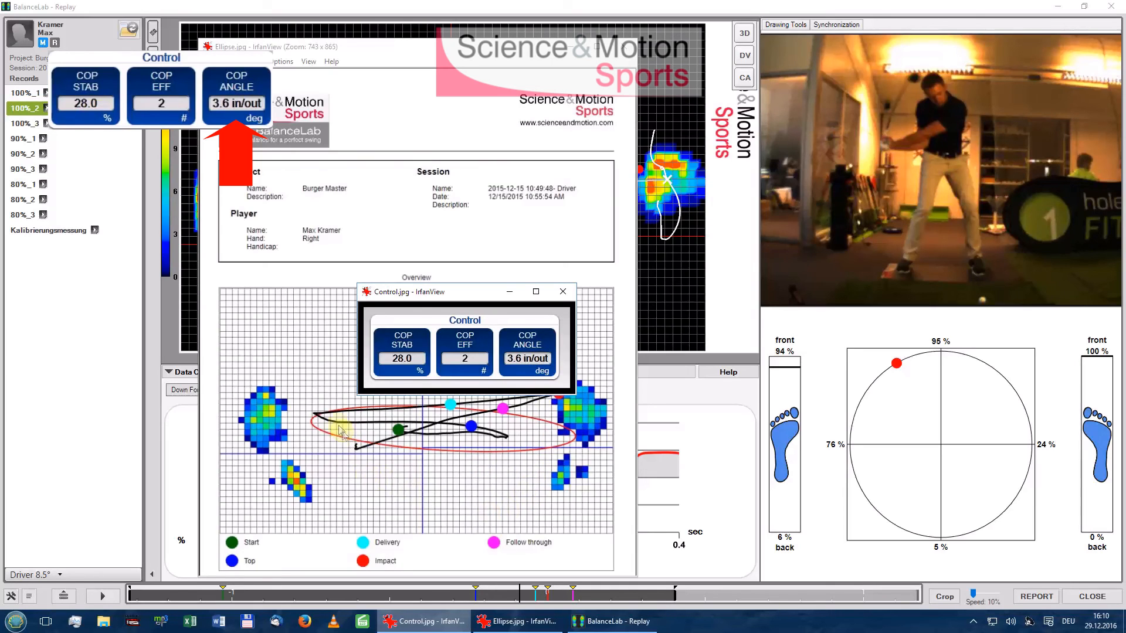
{"action": "mouse_move", "coordinate": [328, 421]}
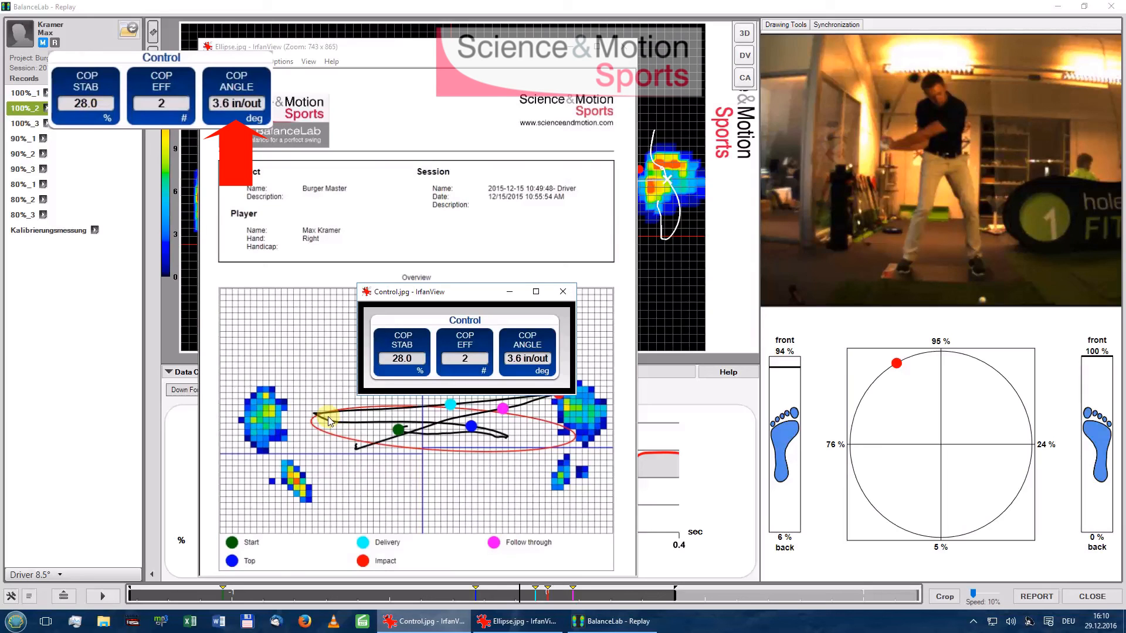